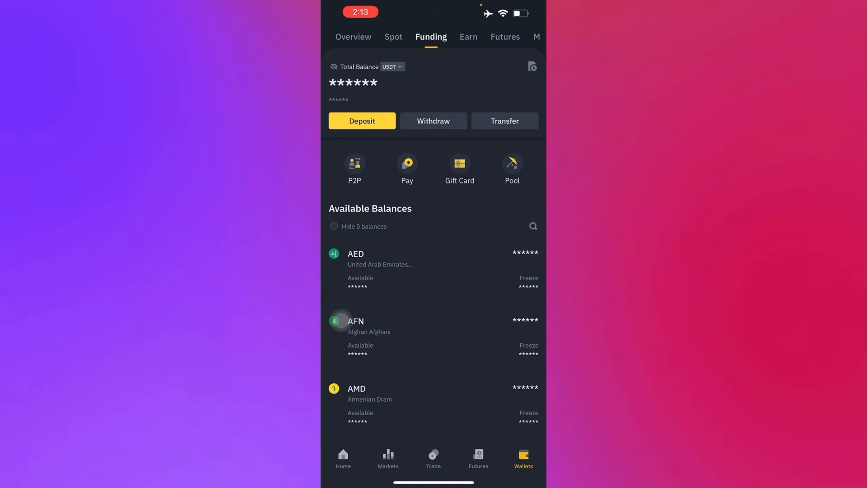
- Start a withdrawal from the Funding wallet and switch to the Cash option showing insufficient balance
{"action": "left_click", "coordinate": [532, 226]}
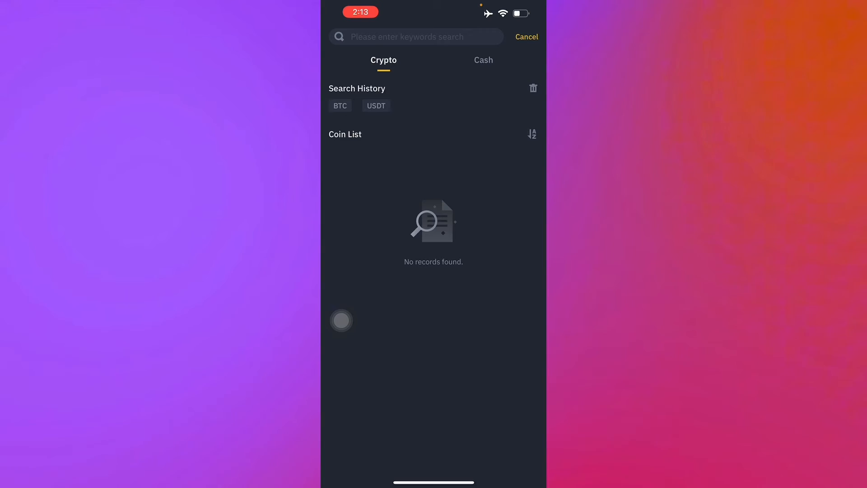
{"action": "left_click", "coordinate": [482, 60]}
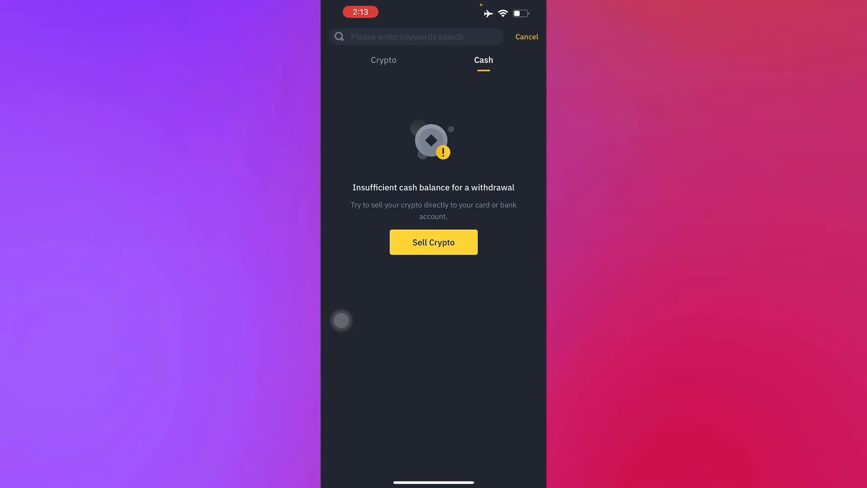
- Return to the Crypto list, then cancel the withdraw flow back to the Funding wallet
{"action": "left_click", "coordinate": [383, 60]}
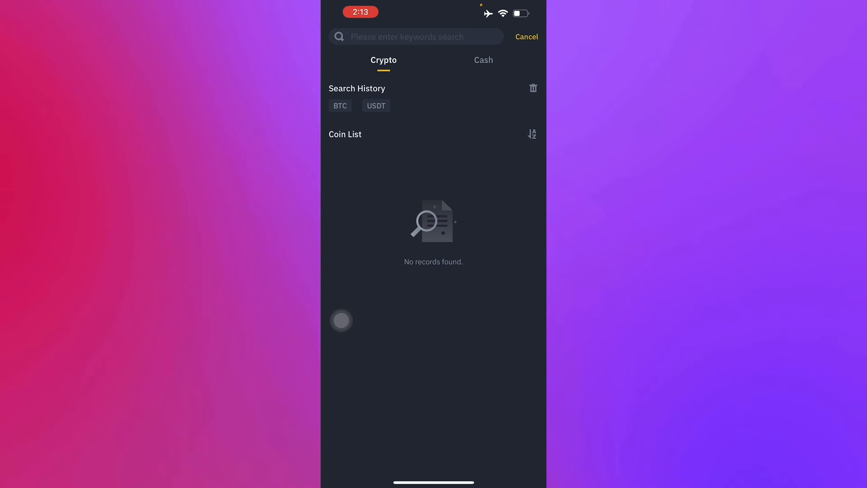
{"action": "left_click", "coordinate": [526, 36]}
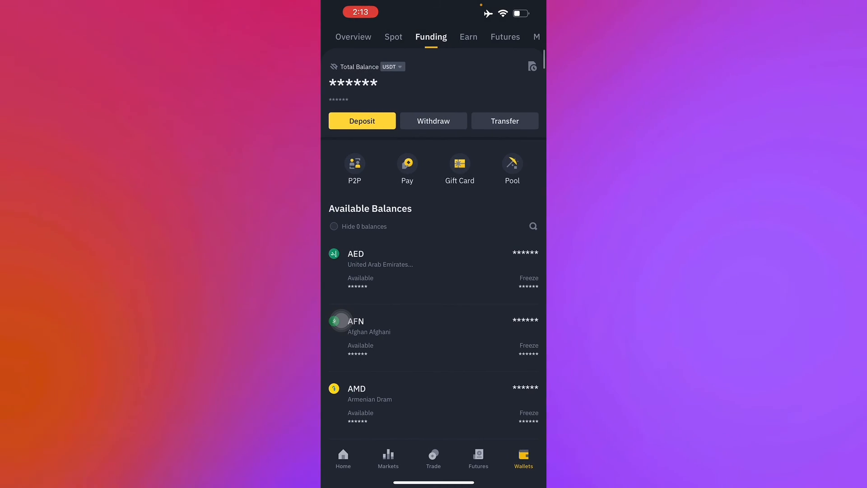